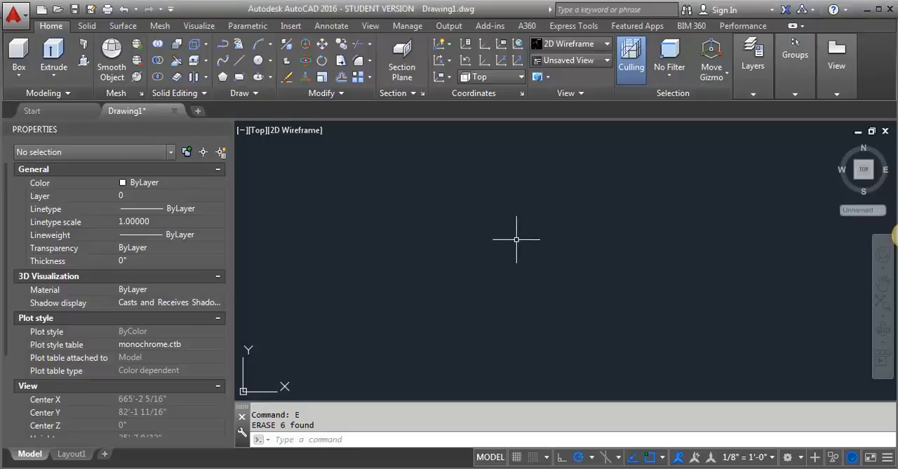
pyautogui.moveTo(507, 240)
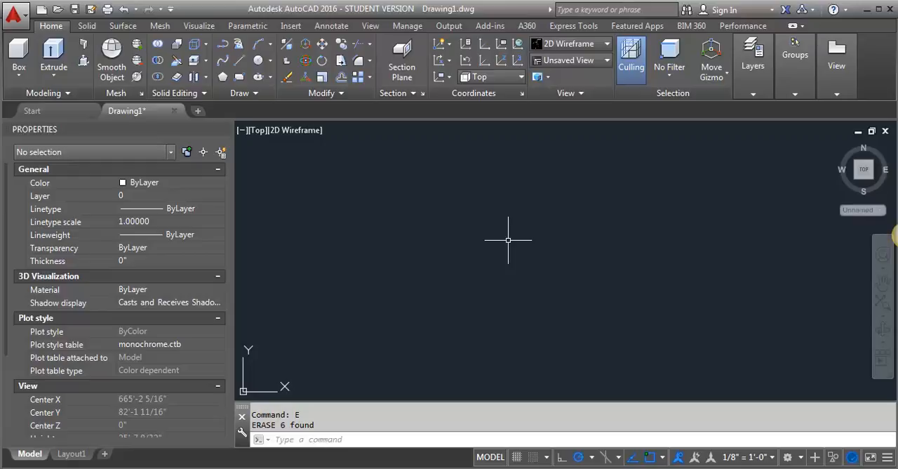
pyautogui.moveTo(511, 240)
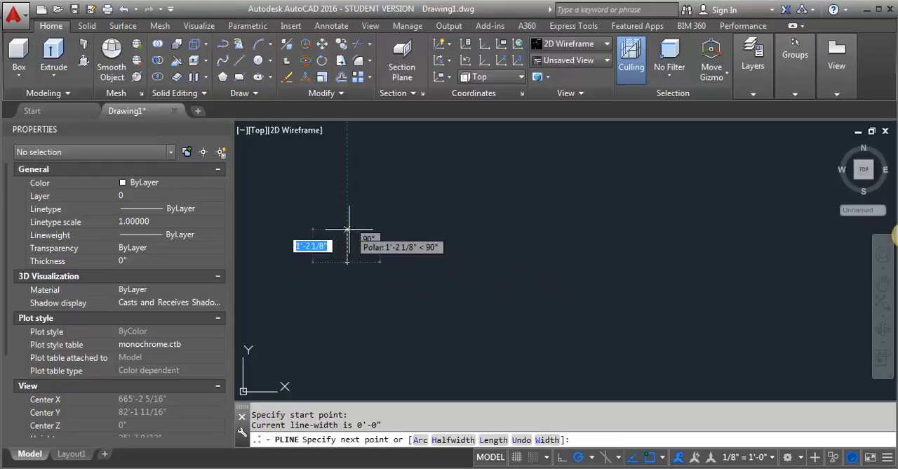
# Step: Start the wall's closed polyline outline with a 5-unit first segment
pyautogui.write('5')
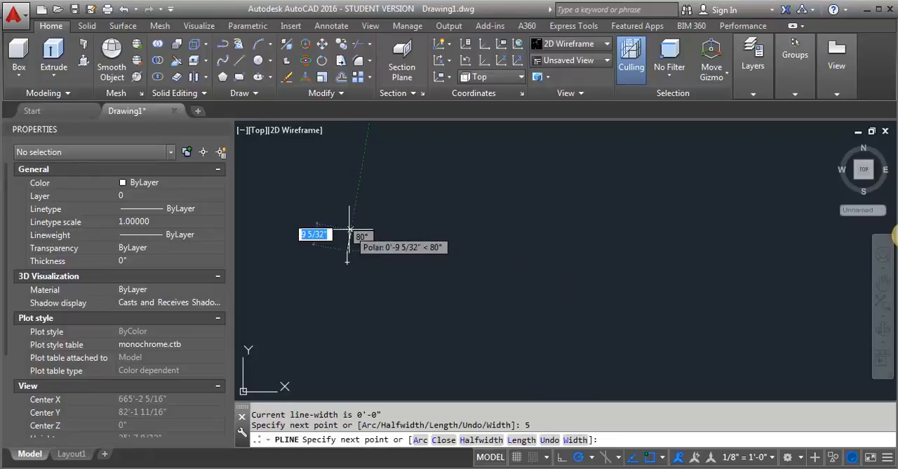
pyautogui.moveTo(672, 251)
pyautogui.write('c')
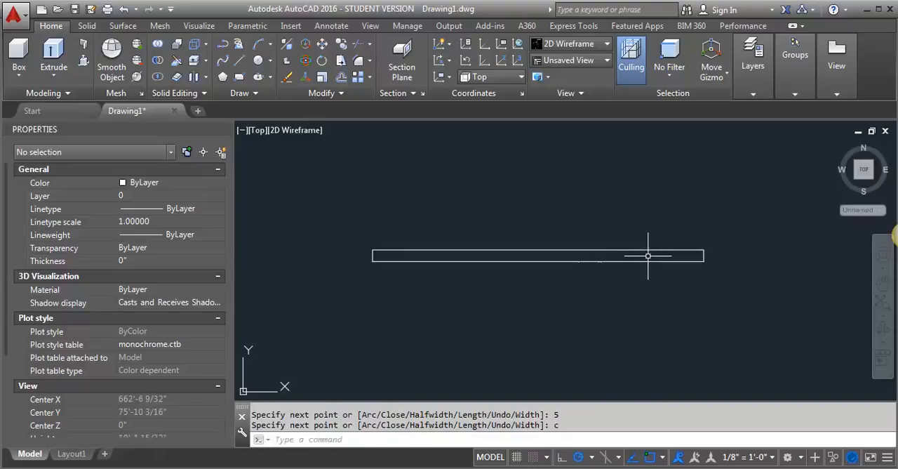
pyautogui.moveTo(651, 265)
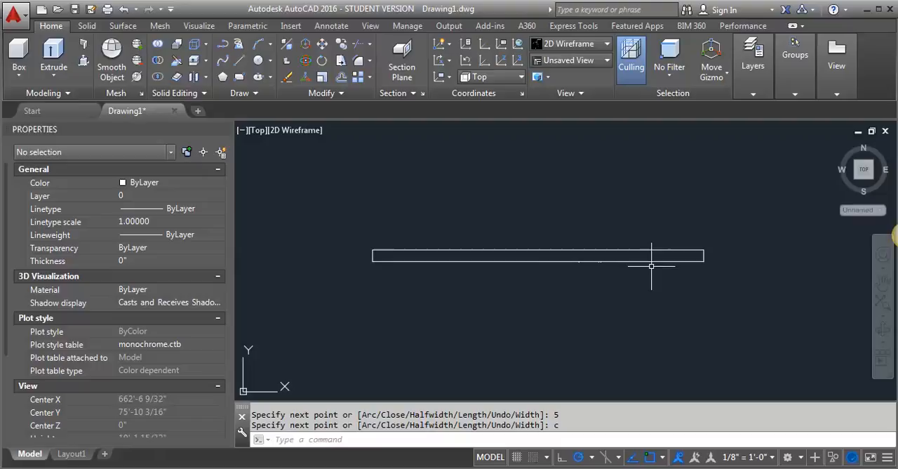
pyautogui.moveTo(466, 230)
pyautogui.write('PL')
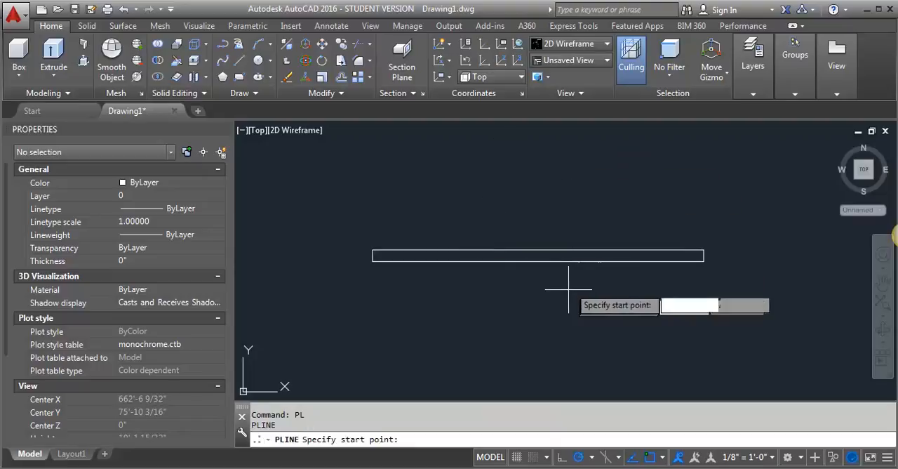
# Step: Draw two closed 3' wide polyline outlines inside the wall for the door and window
pyautogui.click(536, 255)
pyautogui.write("3'")
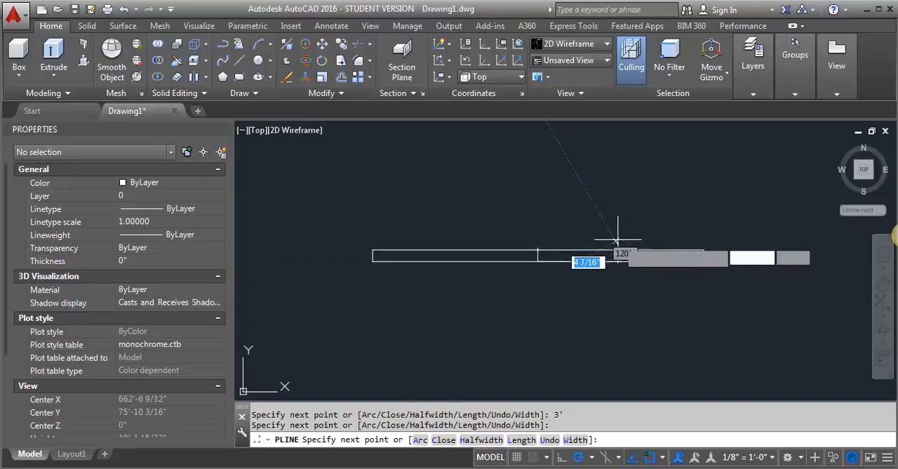
pyautogui.write('c')
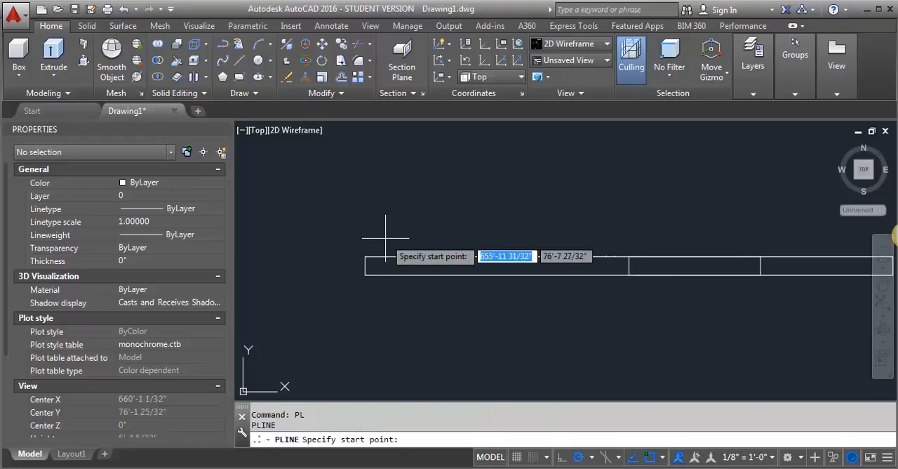
pyautogui.moveTo(398, 251)
pyautogui.write("1'")
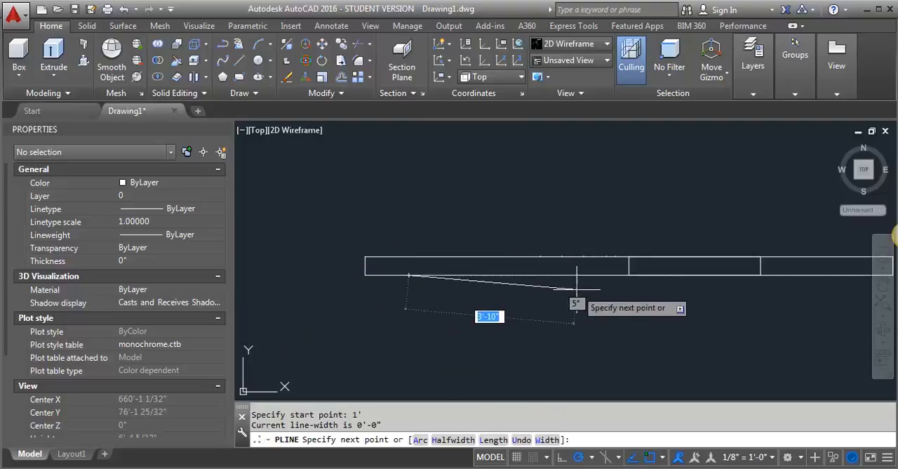
pyautogui.write("3'")
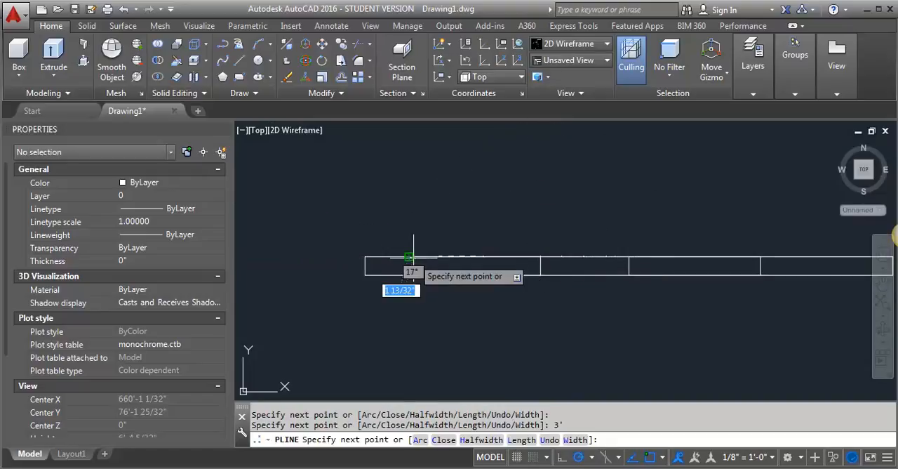
pyautogui.write('c')
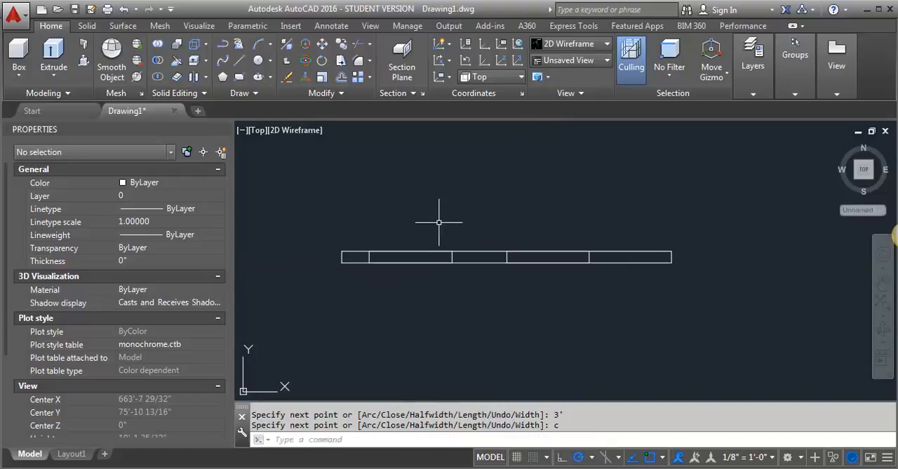
pyautogui.moveTo(636, 257)
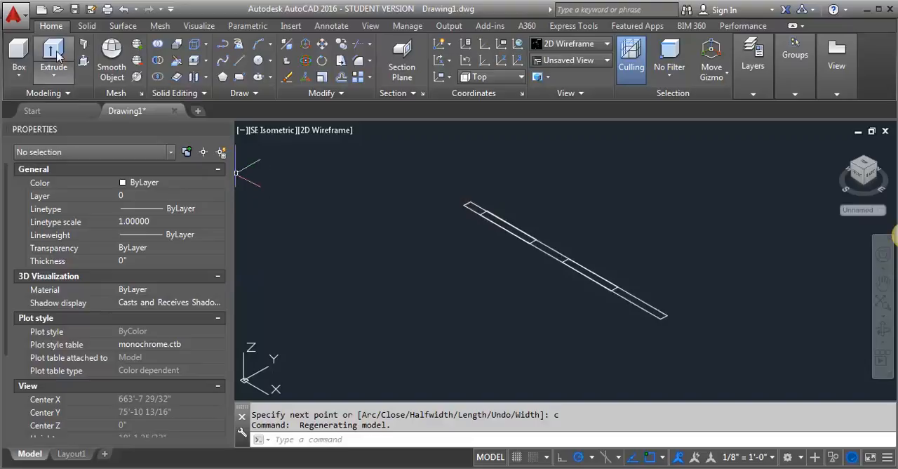
pyautogui.moveTo(53, 57)
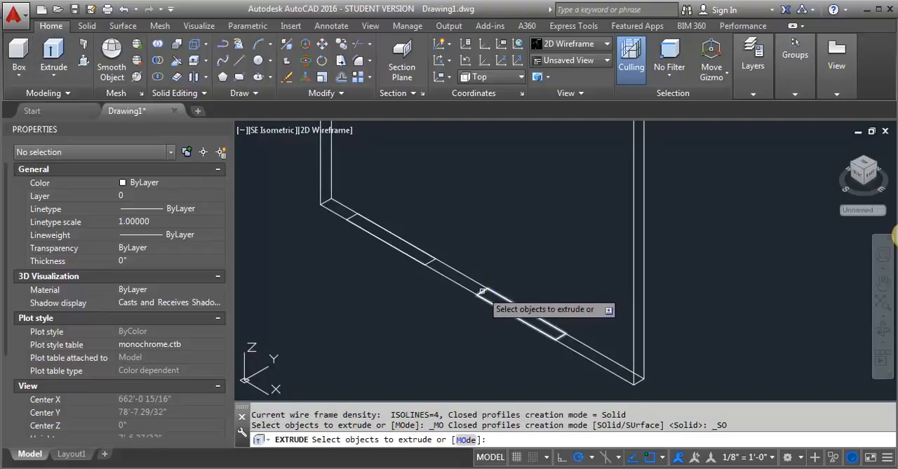
# Step: Extrude the door outline 7' and the window outline 3' into solids
pyautogui.click(486, 290)
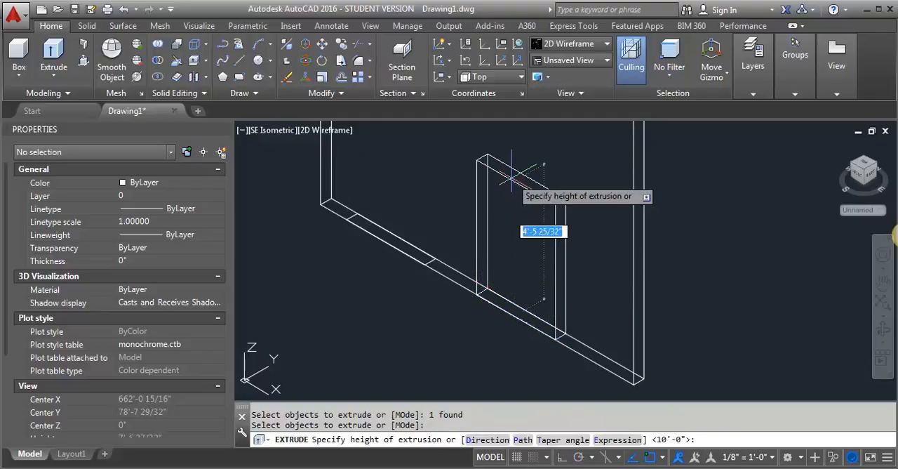
pyautogui.write("7'")
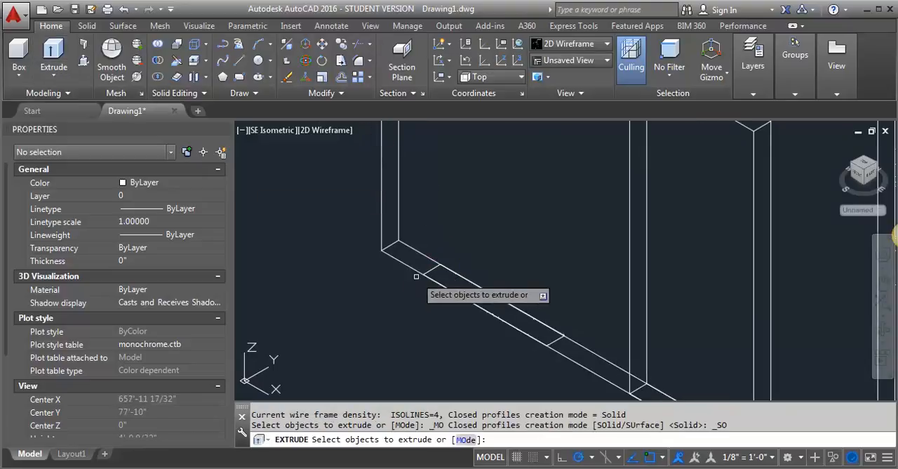
pyautogui.click(438, 267)
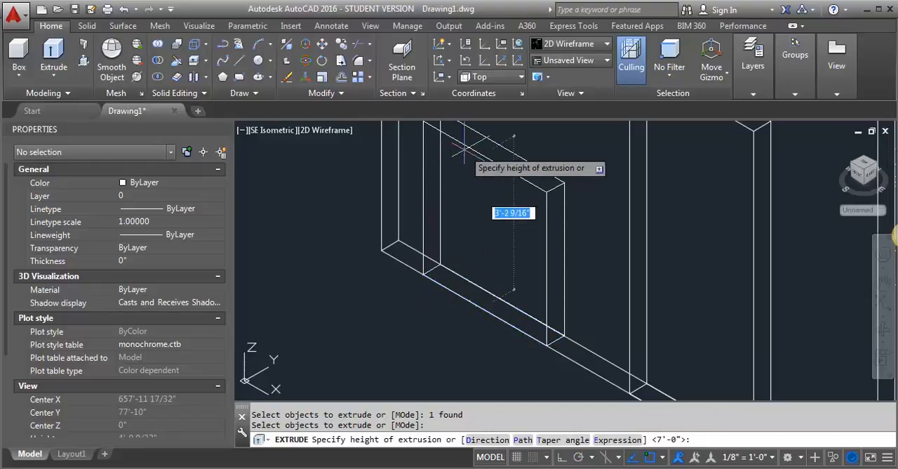
pyautogui.write("3'")
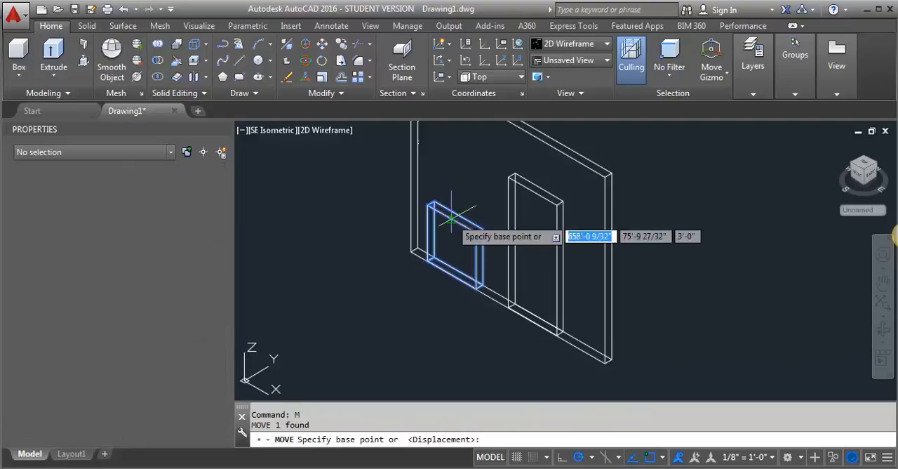
# Step: Move the window solid 4' up along Z from a picked base point
pyautogui.click(478, 189)
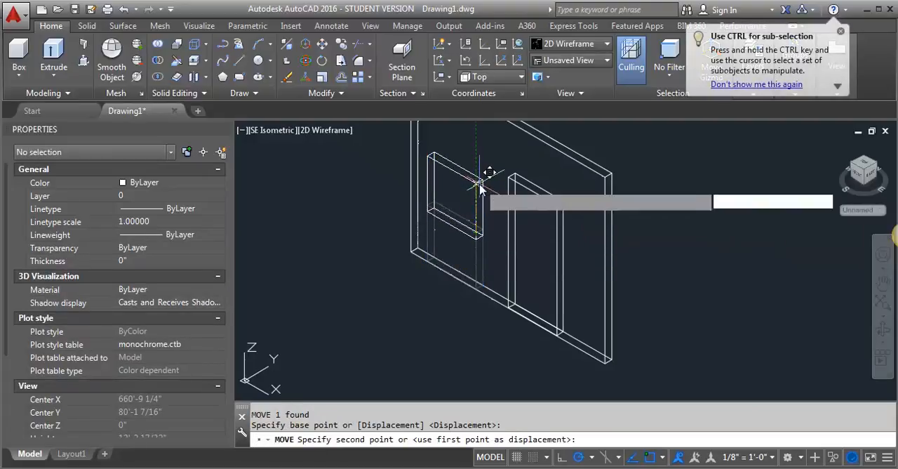
pyautogui.write("4'")
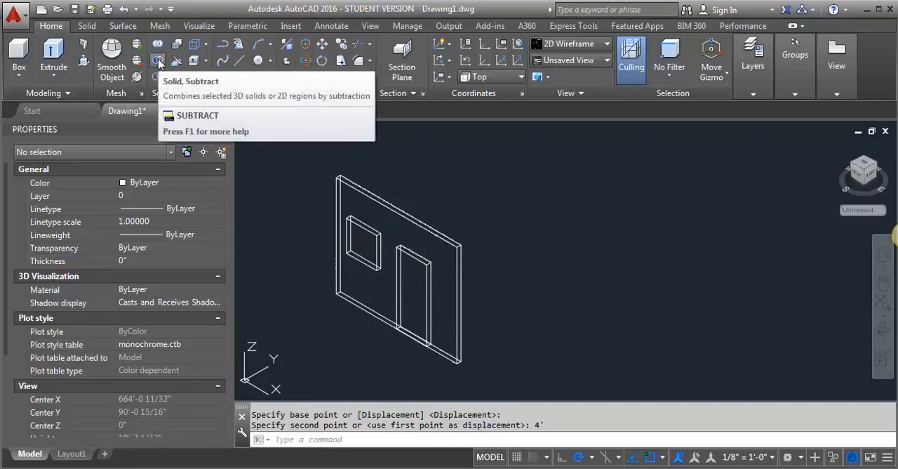
# Step: Subtract the door and window solids from the wall solid
pyautogui.click(158, 61)
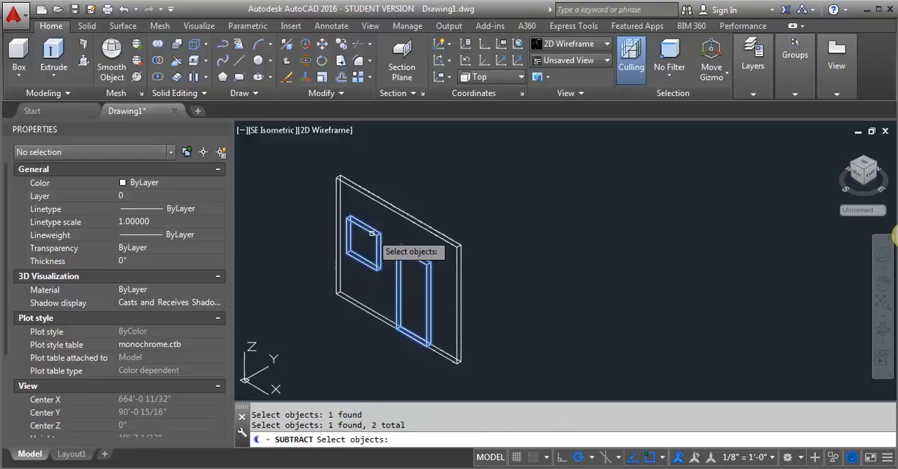
pyautogui.click(413, 234)
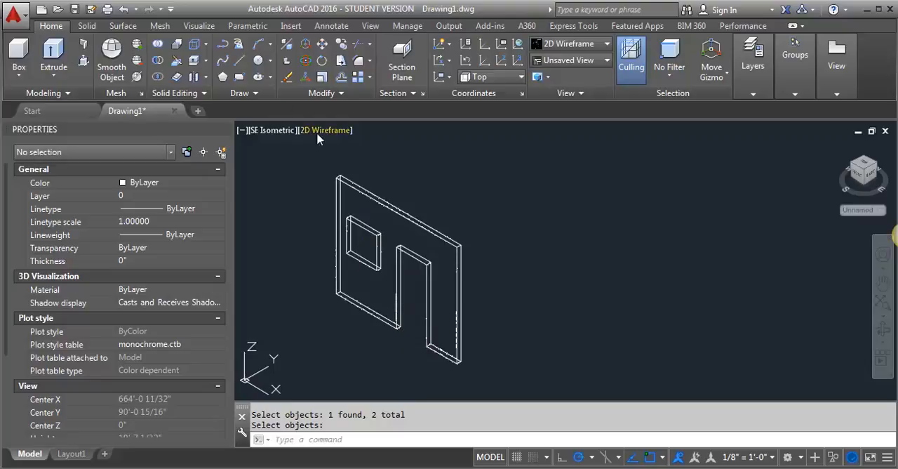
# Step: Switch the viewport visual style to Hidden
pyautogui.click(326, 130)
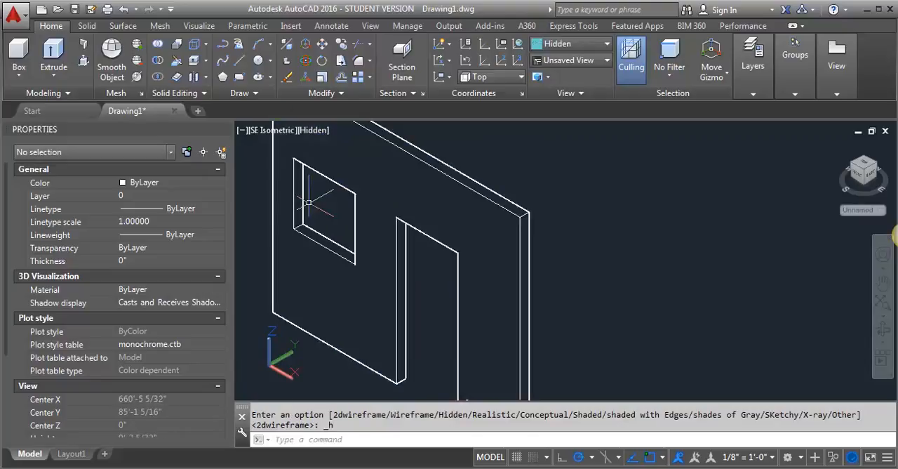
pyautogui.moveTo(443, 305)
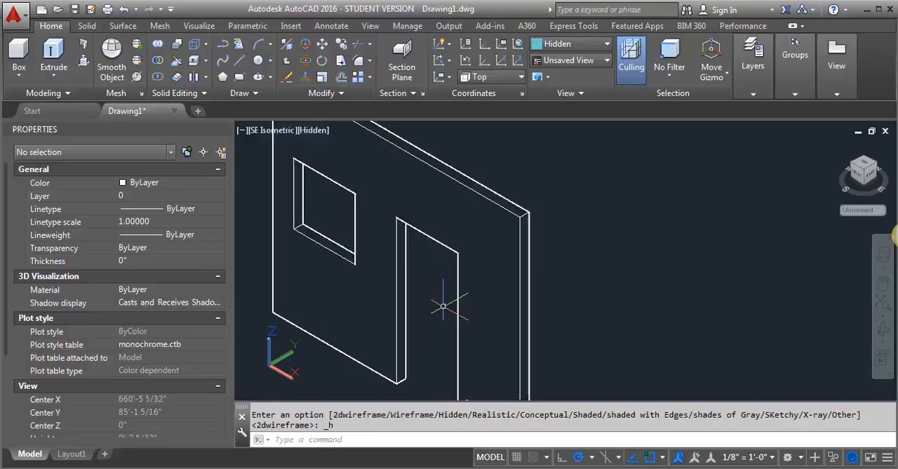